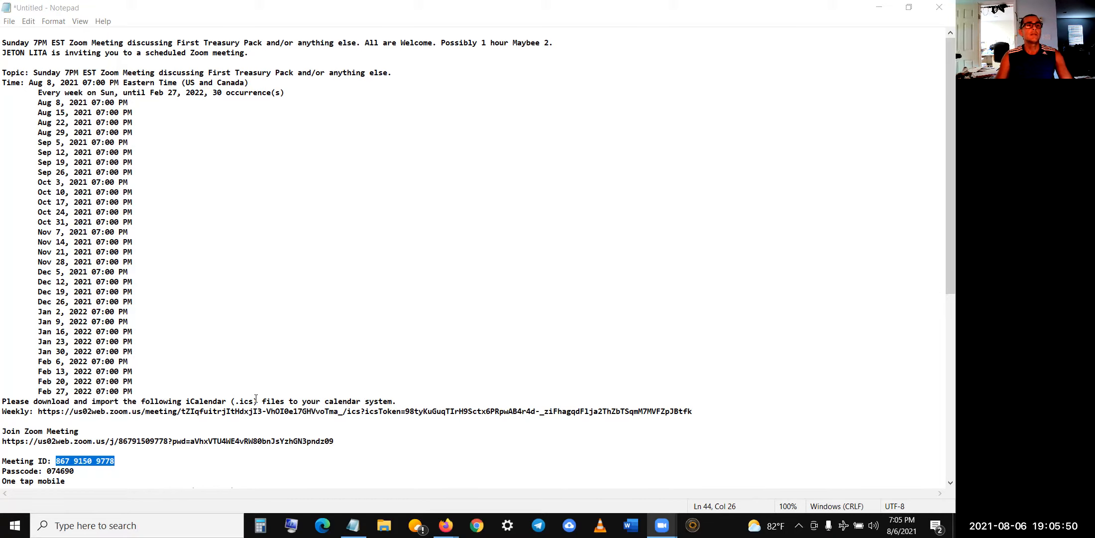
scroll("down", 3)
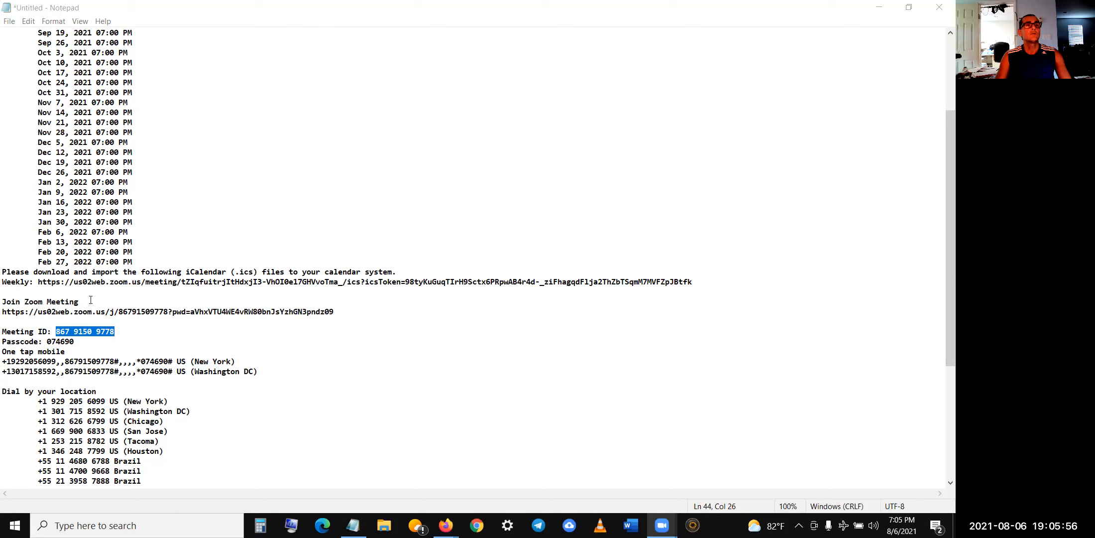
scroll("down", 3)
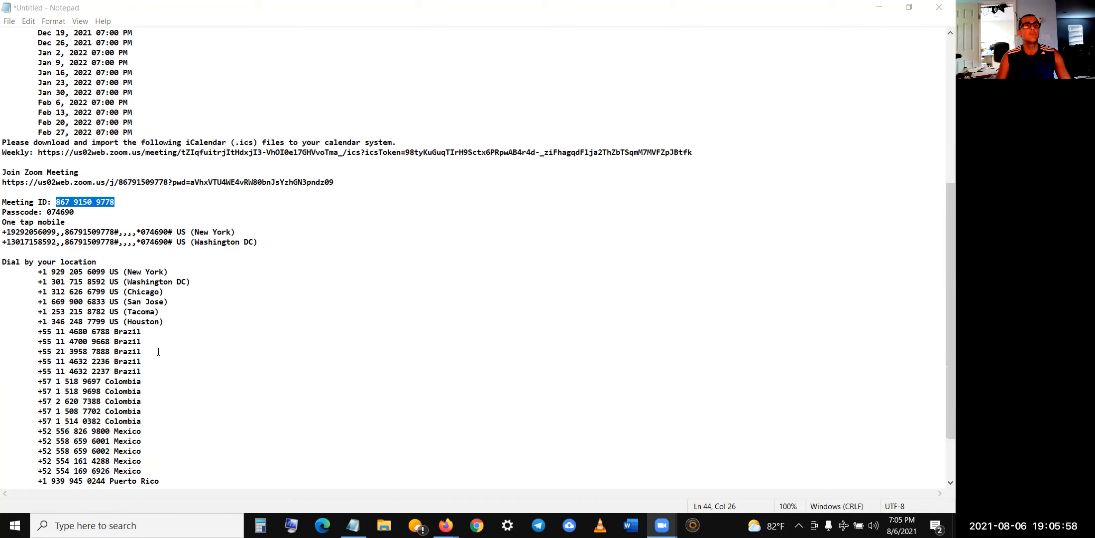
scroll("down", 3)
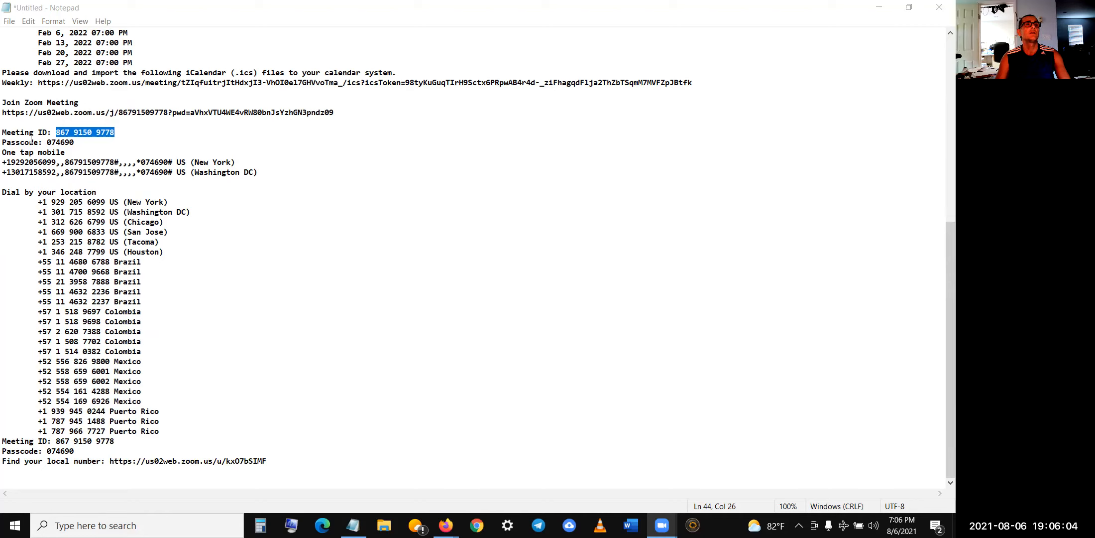
mouse_move(287, 338)
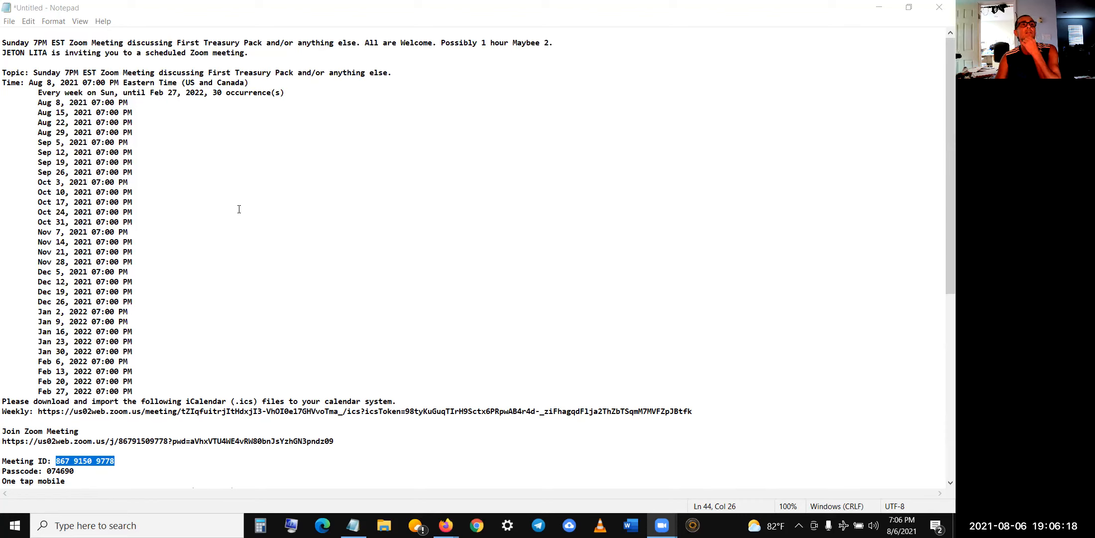
mouse_move(256, 205)
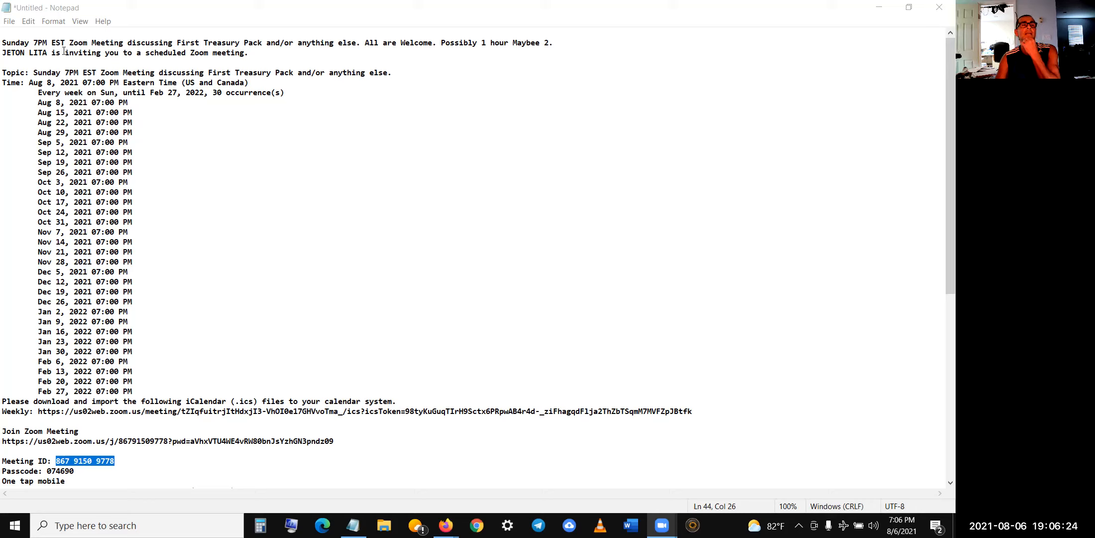
mouse_move(382, 218)
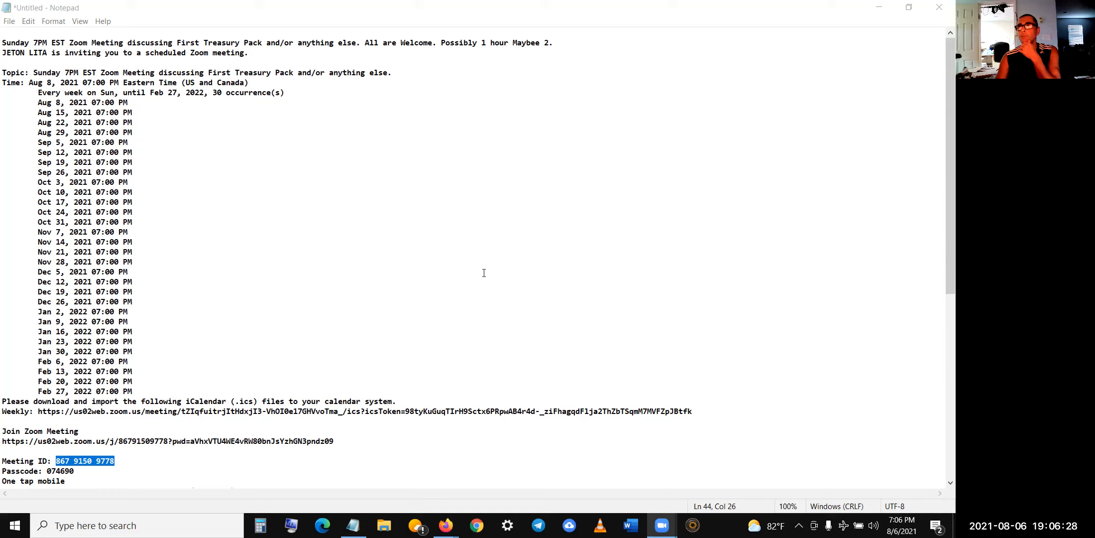
mouse_move(618, 298)
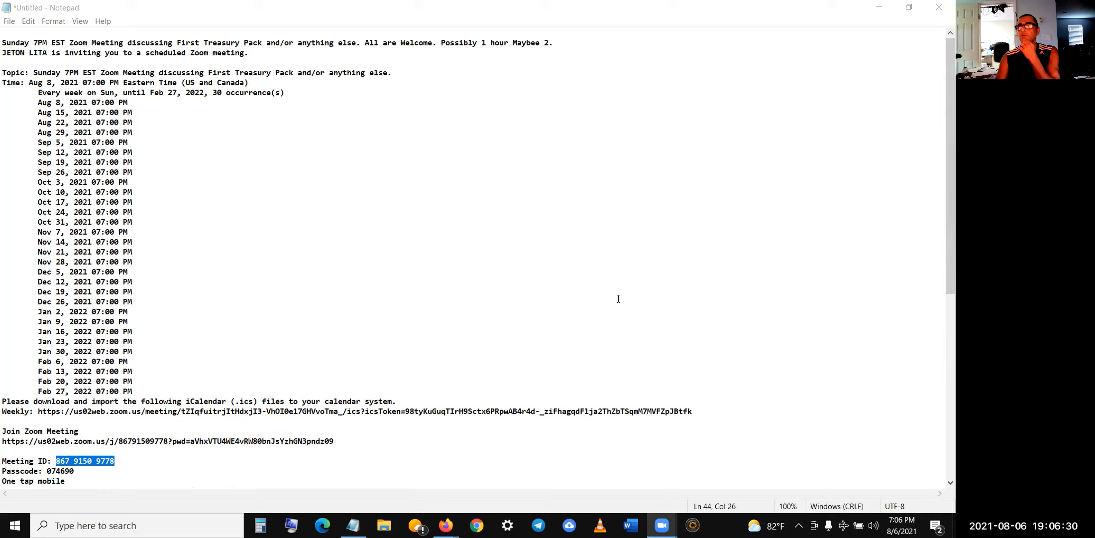
mouse_move(484, 329)
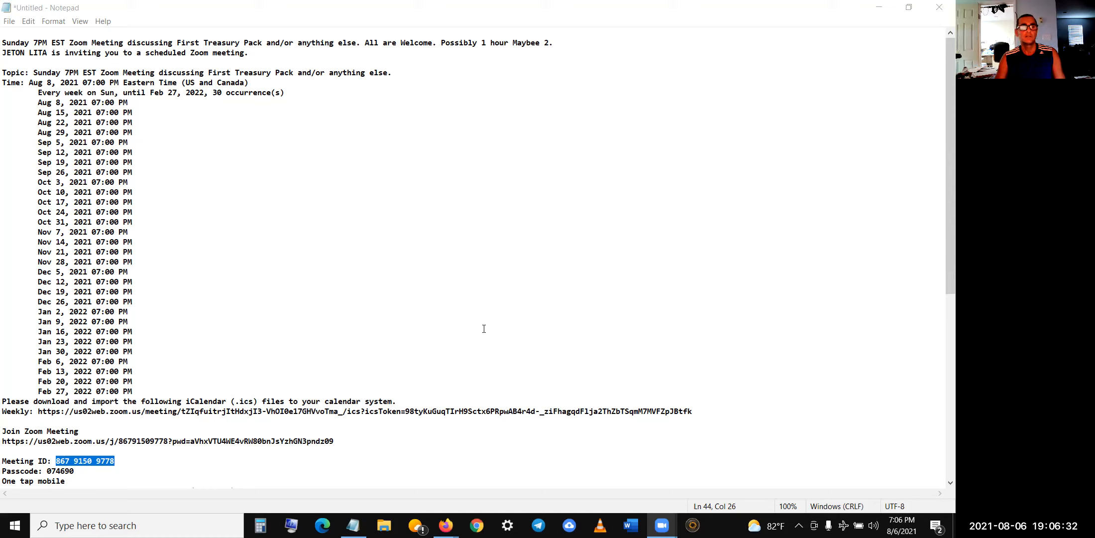